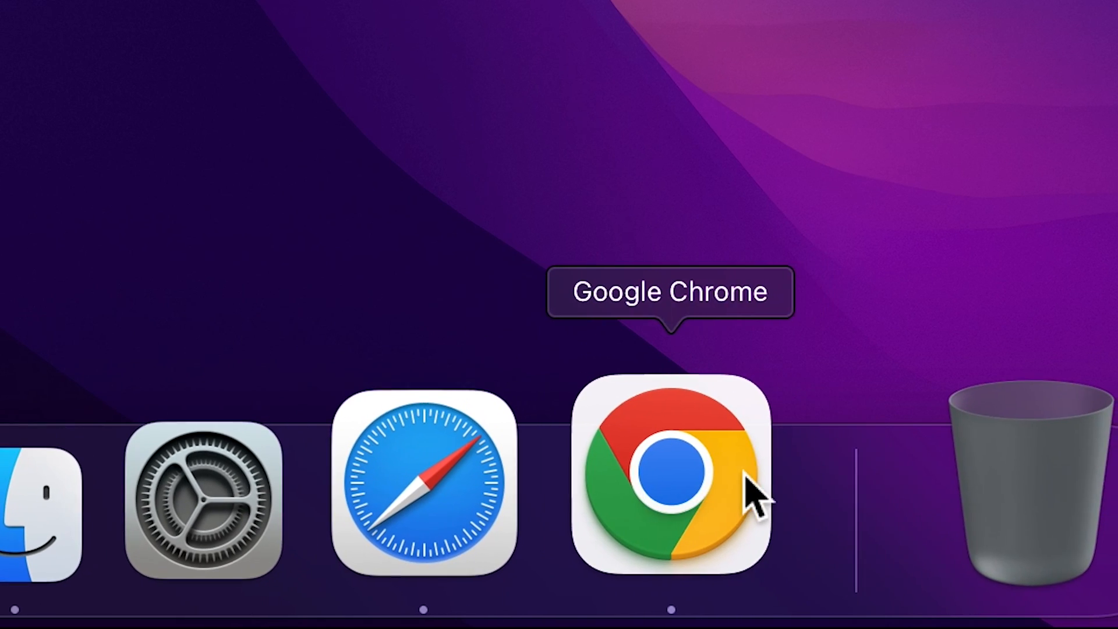
Step: Launch Google Chrome from the Dock and close the extra new tab with Cmd+W
{"action": "left_click", "coordinate": [671, 473]}
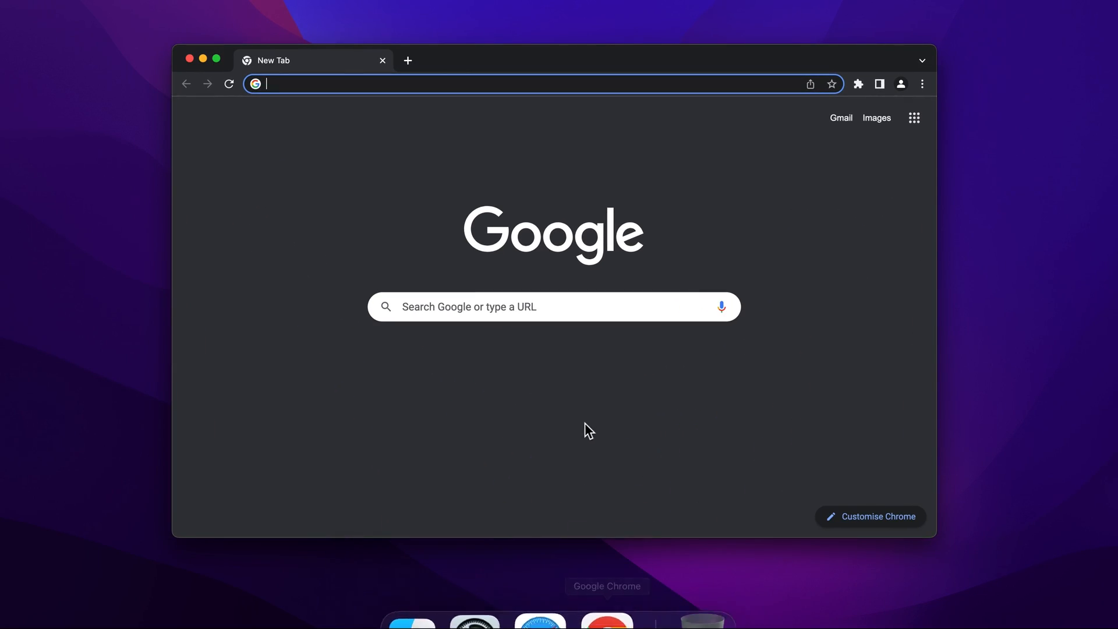
{"action": "left_click", "coordinate": [407, 60]}
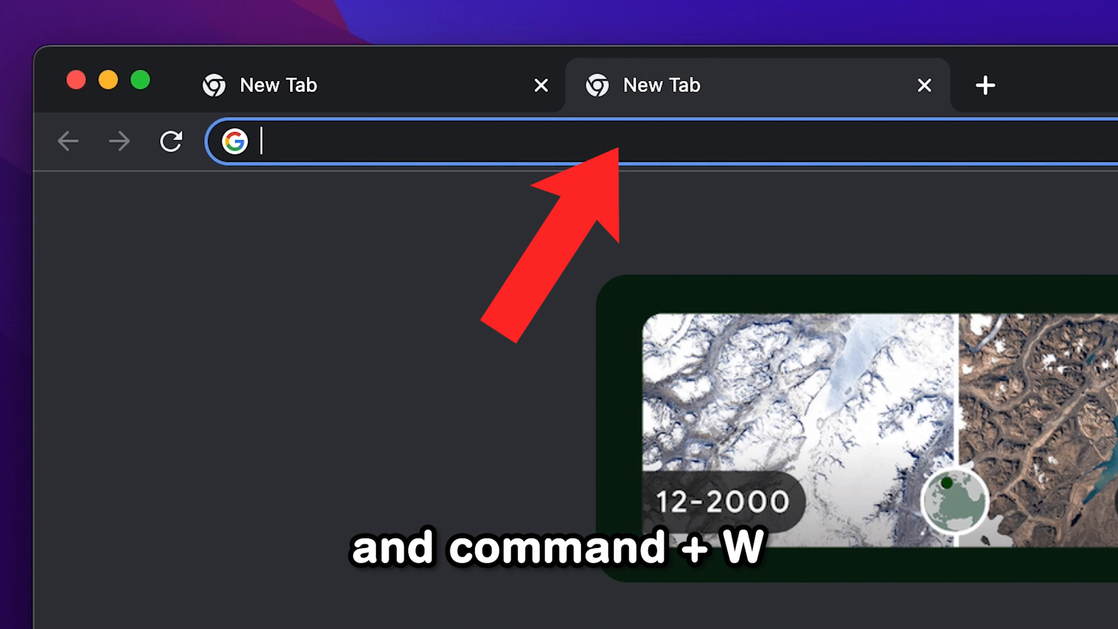
{"action": "key", "text": "cmd+w"}
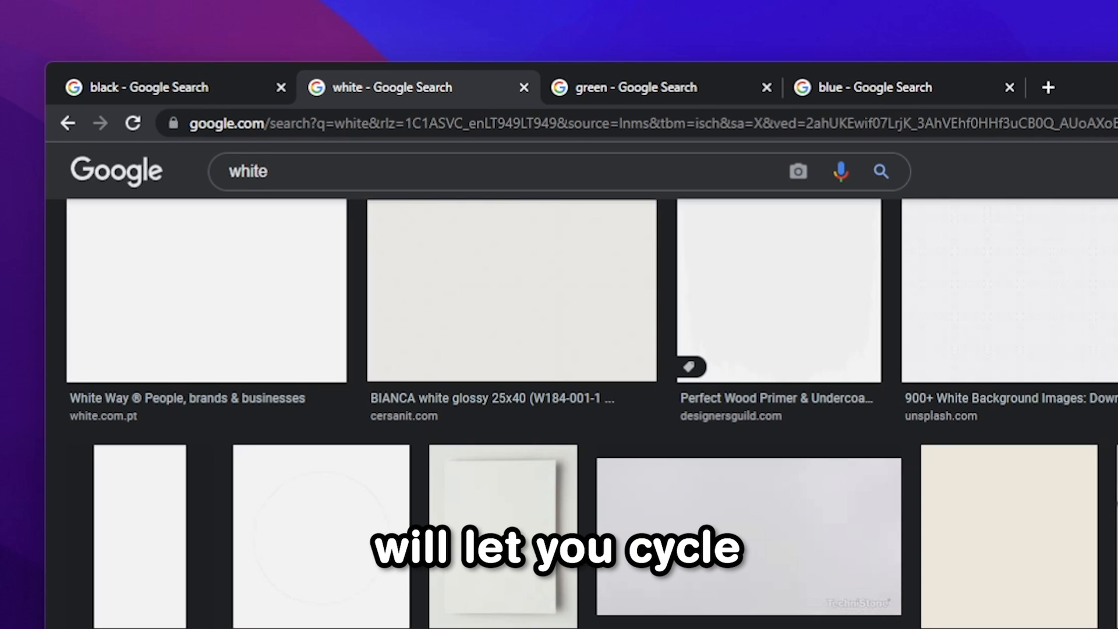
Step: Cycle through the open search tabs, landing on the blue search tab
{"action": "left_click", "coordinate": [873, 88]}
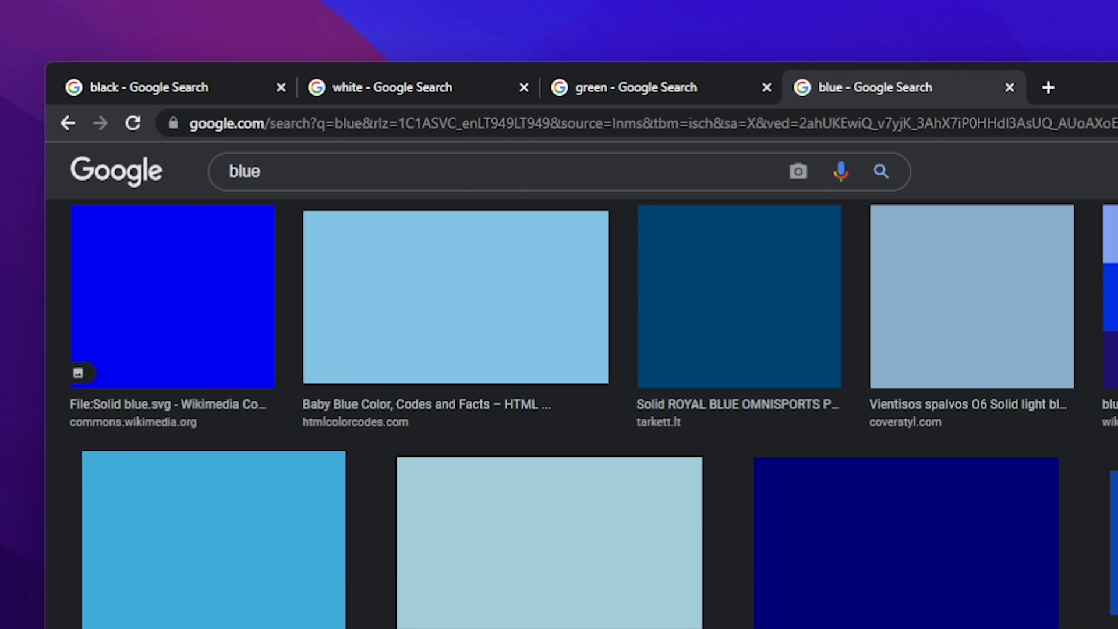
{"action": "left_click", "coordinate": [392, 87]}
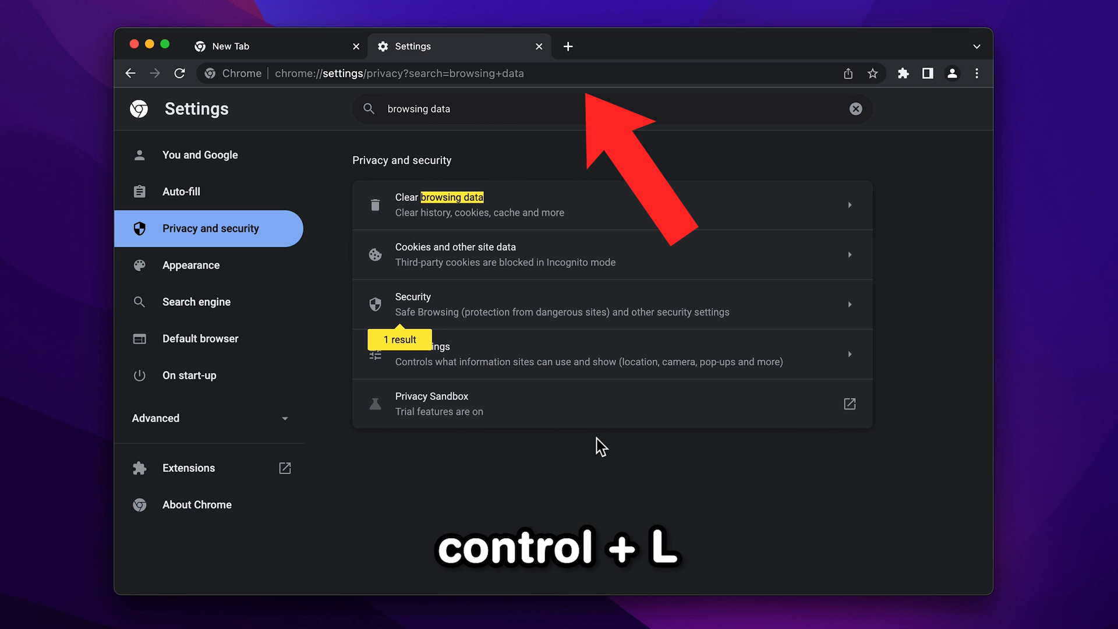
Step: Search the web for 'hello' from the address bar and find 'hello' on the results page
{"action": "type", "text": "hello"}
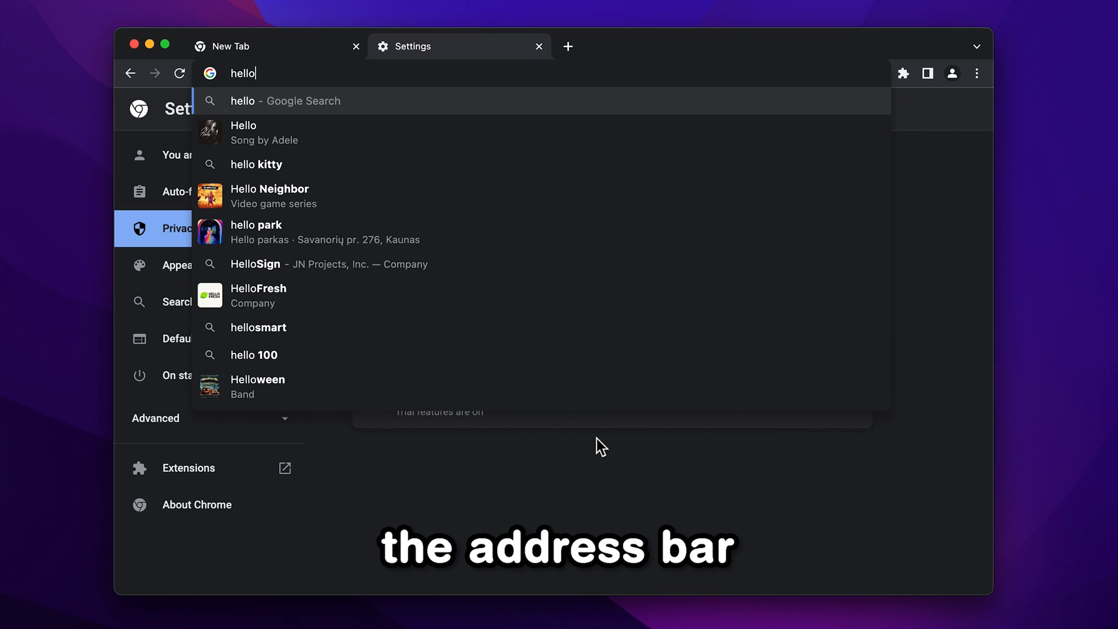
{"action": "left_click", "coordinate": [285, 100]}
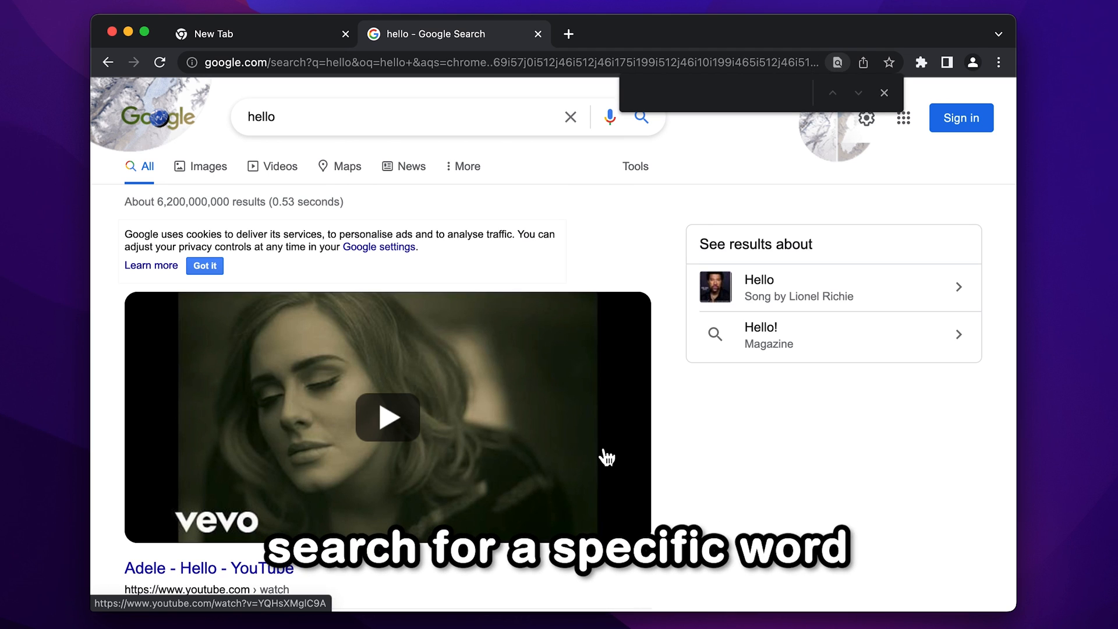
{"action": "type", "text": "hello"}
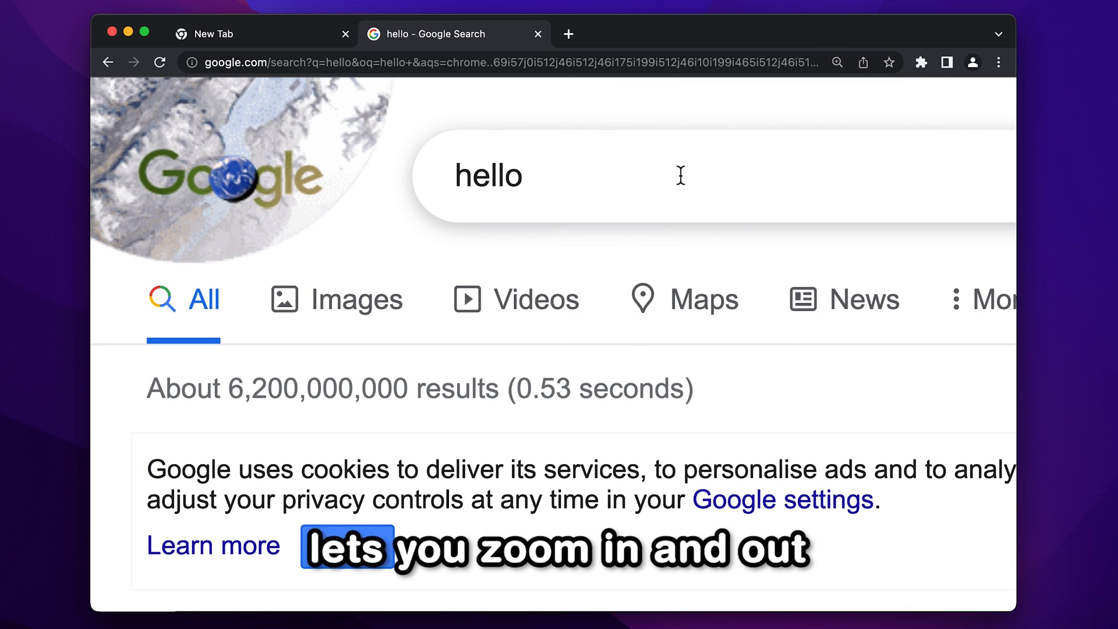
Step: Reset the page zoom back to 100% from the zoom popup
{"action": "left_click", "coordinate": [837, 63]}
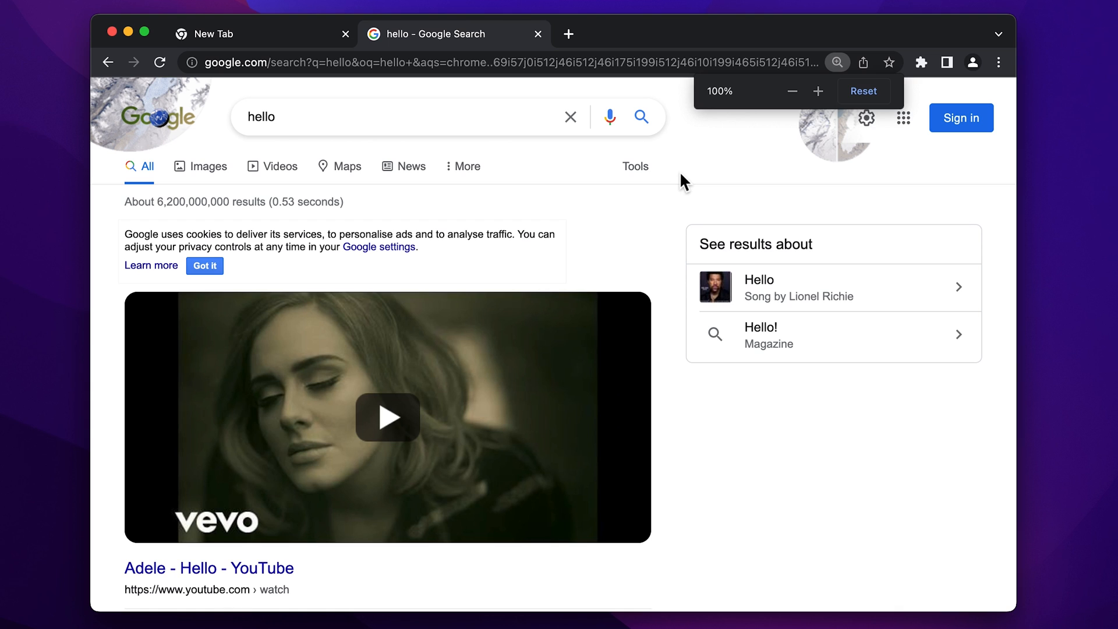
{"action": "left_click", "coordinate": [538, 34]}
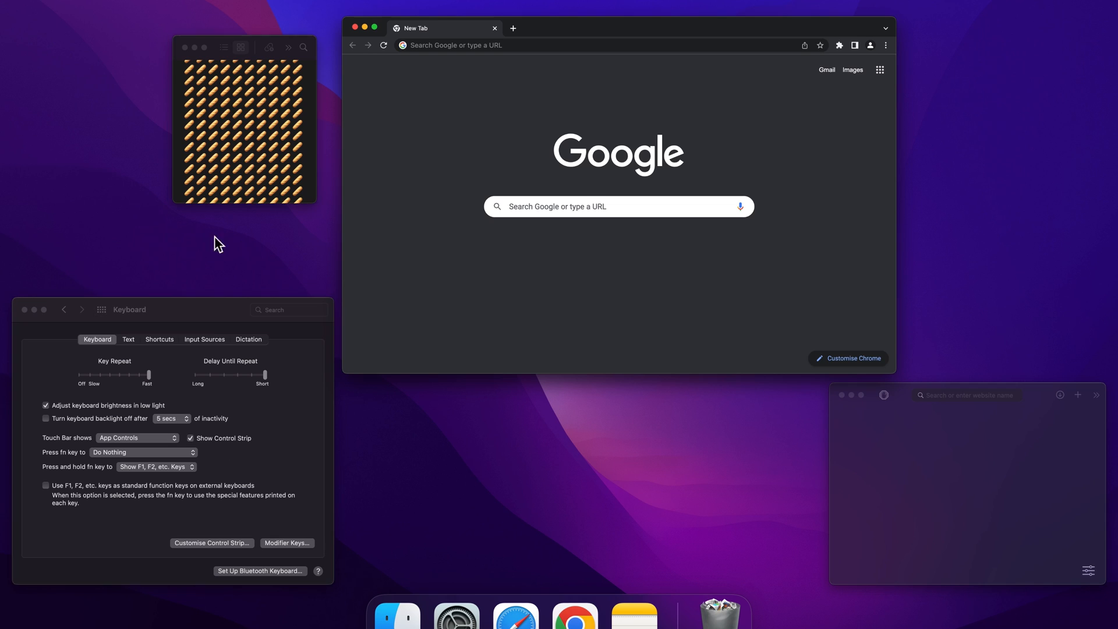
{"action": "mouse_move", "coordinate": [521, 521]}
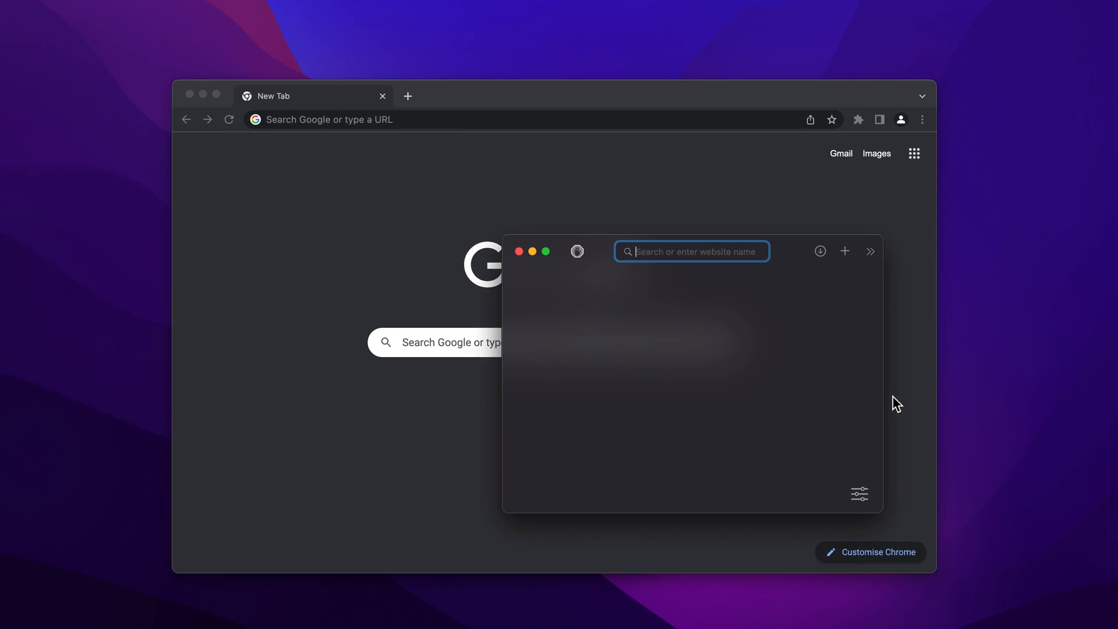
{"action": "mouse_move", "coordinate": [508, 240]}
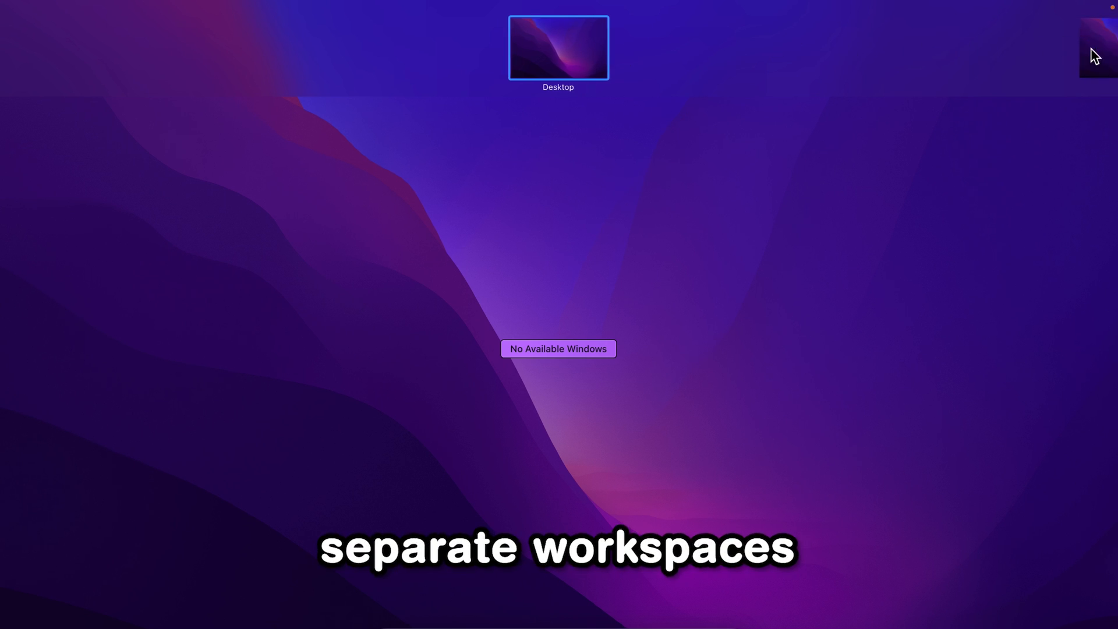
Step: Add Desktop 2 from the Spaces bar so two virtual desktops exist
{"action": "left_click", "coordinate": [1096, 48]}
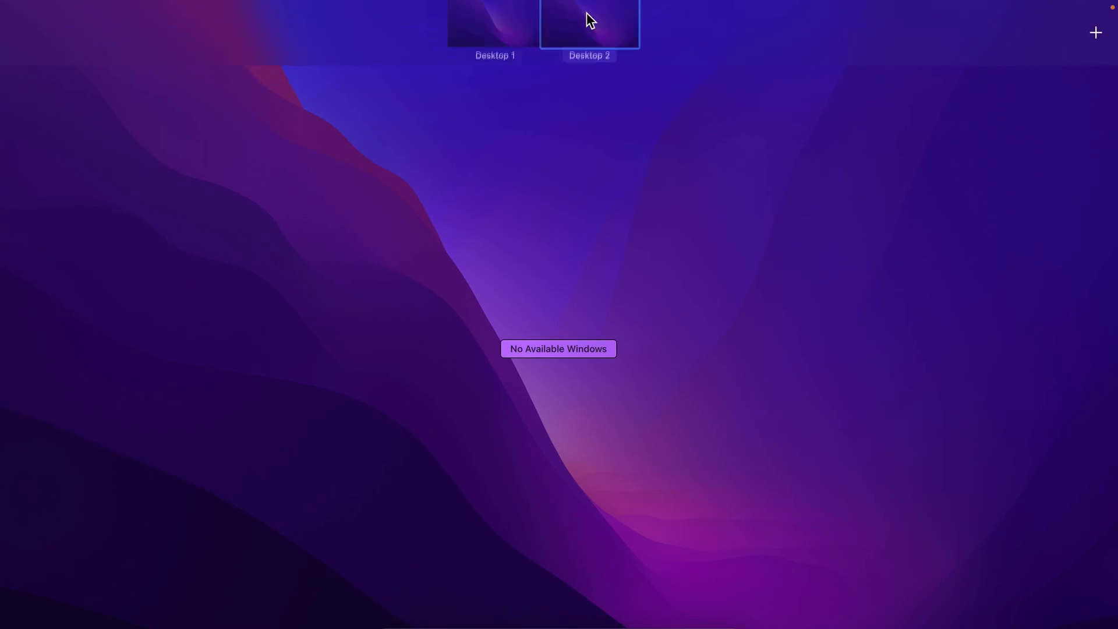
Step: Switch to Desktop 2 and back to Desktop 1 as the working space
{"action": "left_click", "coordinate": [590, 24]}
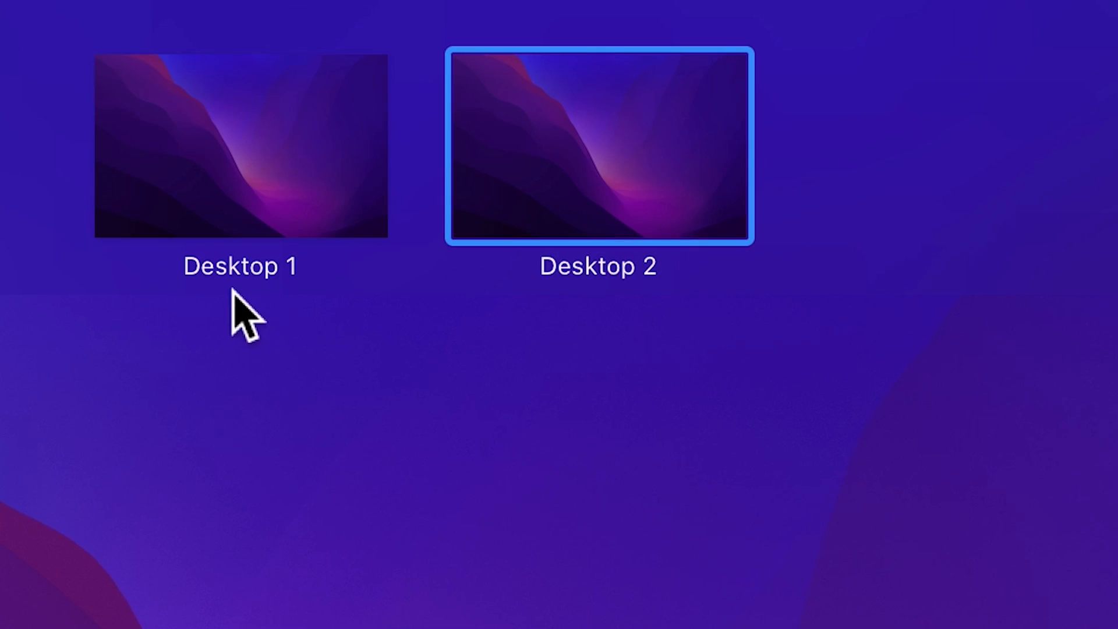
{"action": "left_click", "coordinate": [241, 146]}
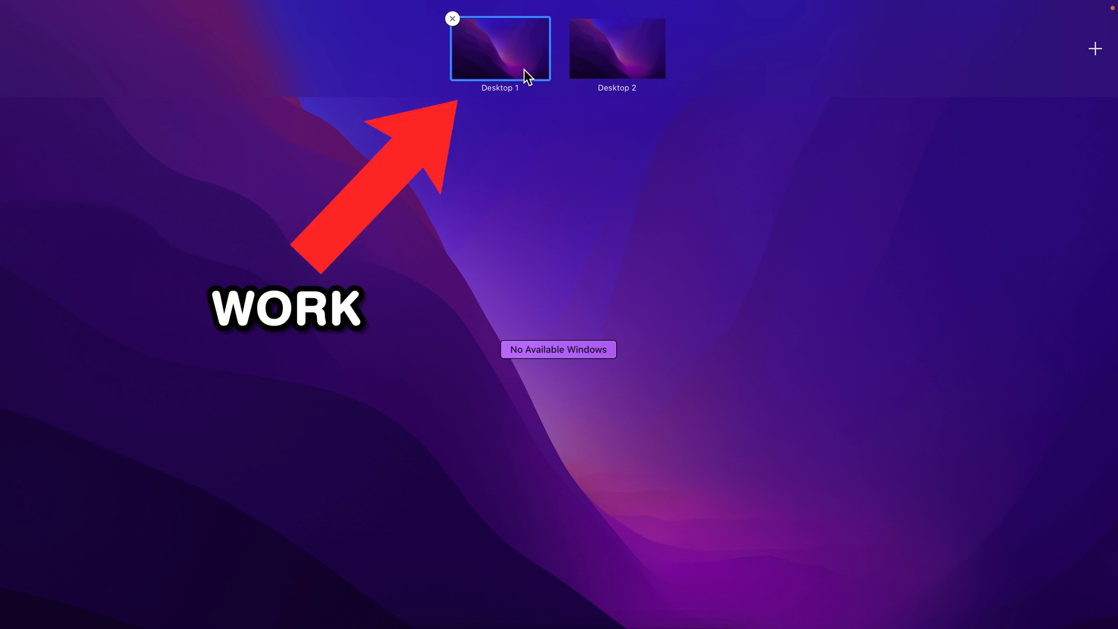
{"action": "mouse_move", "coordinate": [616, 64]}
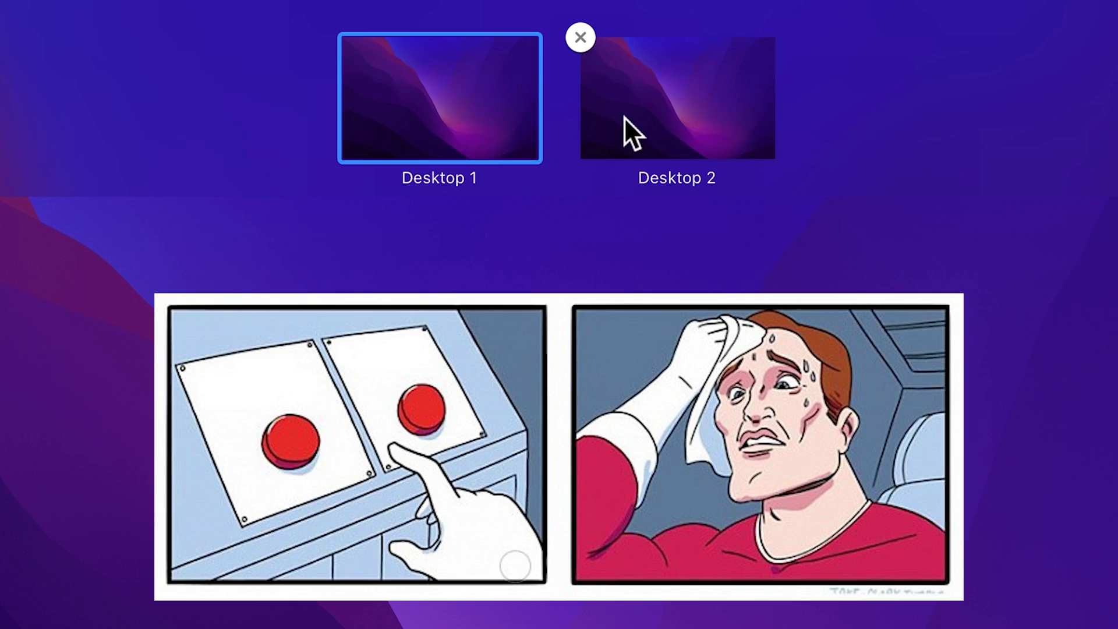
{"action": "mouse_move", "coordinate": [471, 135]}
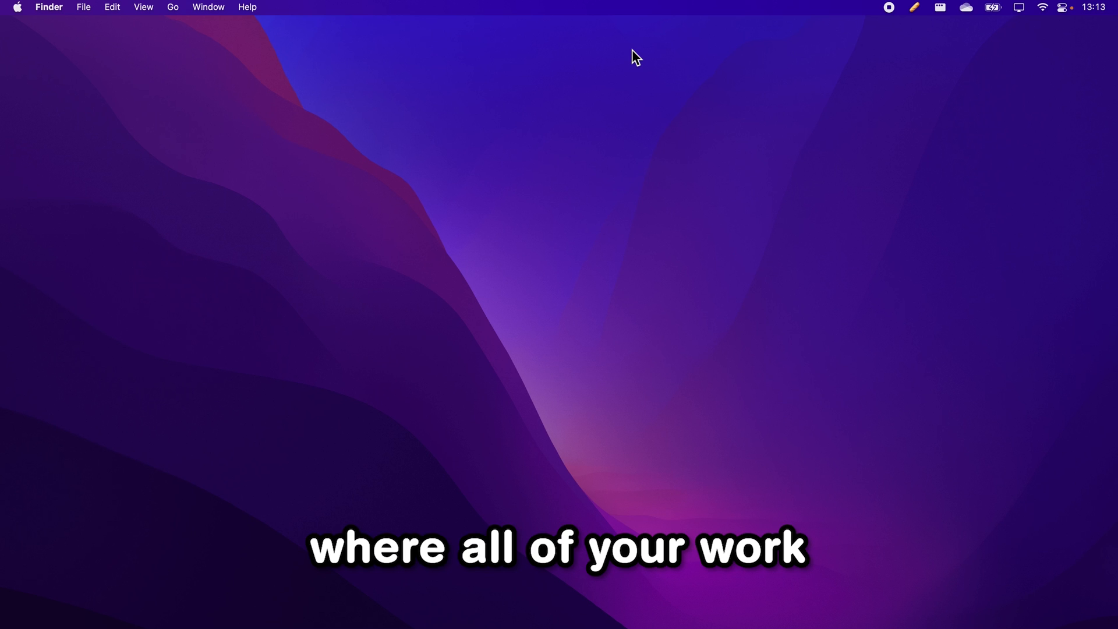
{"action": "mouse_move", "coordinate": [558, 381]}
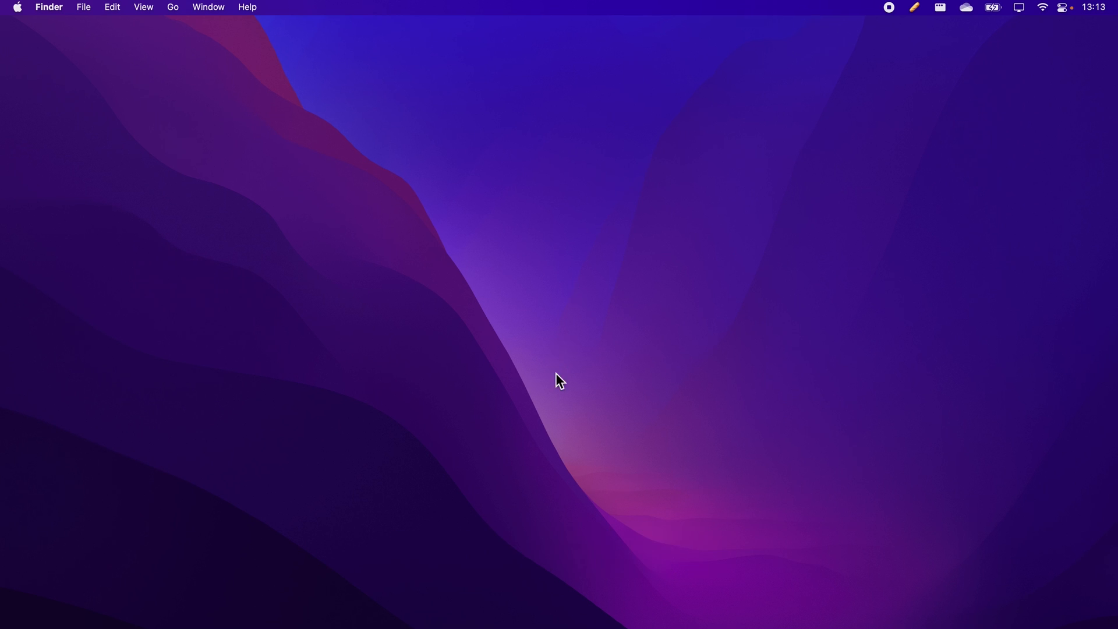
{"action": "mouse_move", "coordinate": [451, 584]}
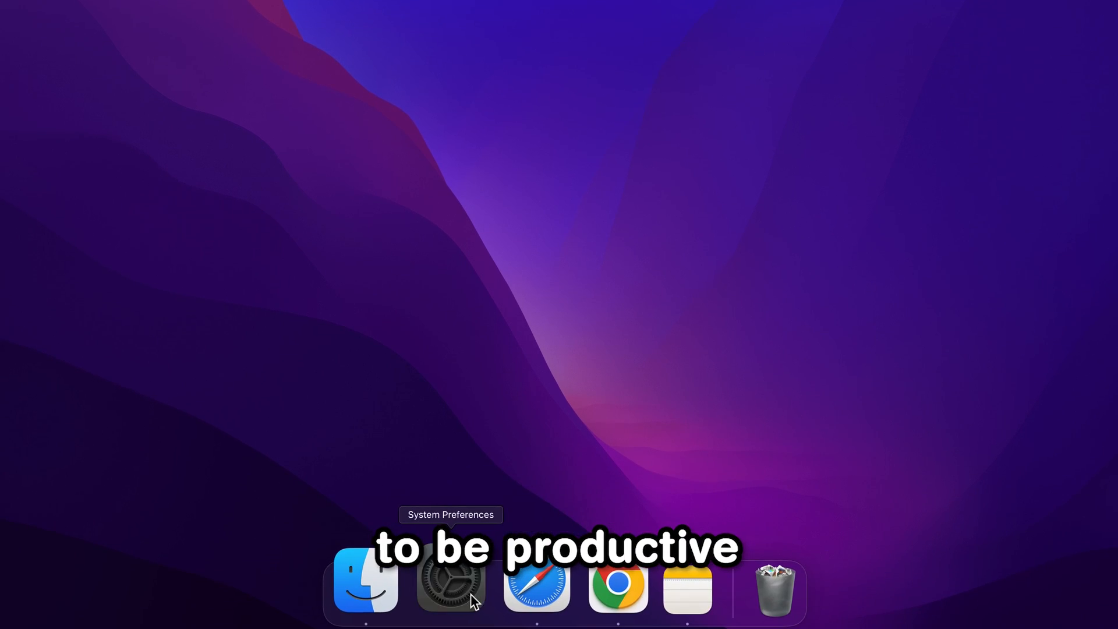
Step: In Desktop & Screen Saver, set the coastal cliff road picture as Desktop 2's wallpaper
{"action": "left_click", "coordinate": [450, 585]}
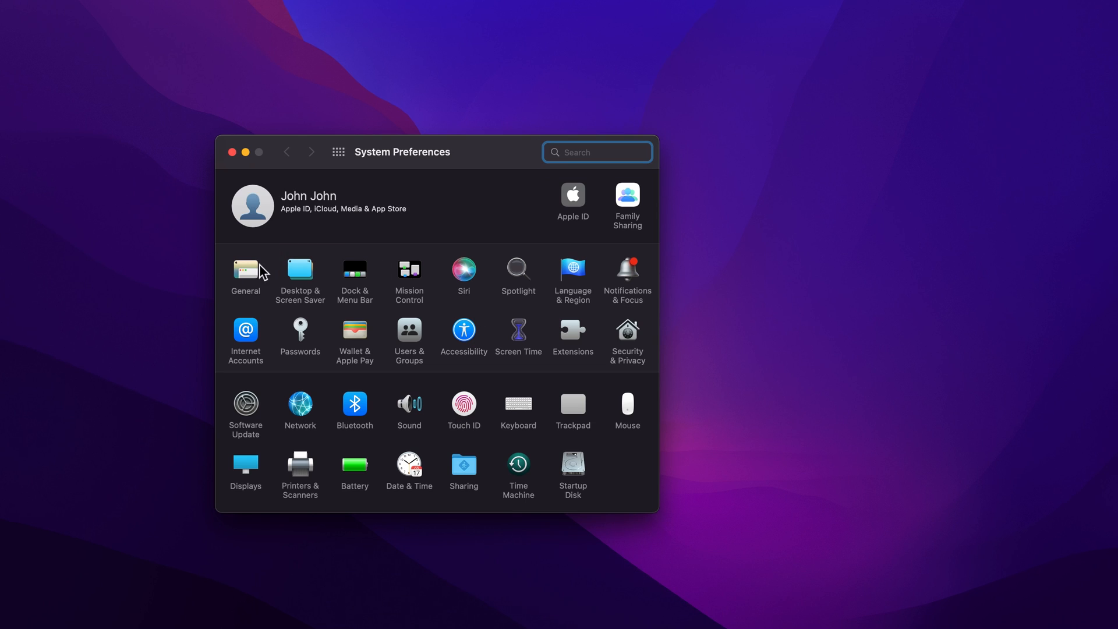
{"action": "left_click", "coordinate": [299, 272]}
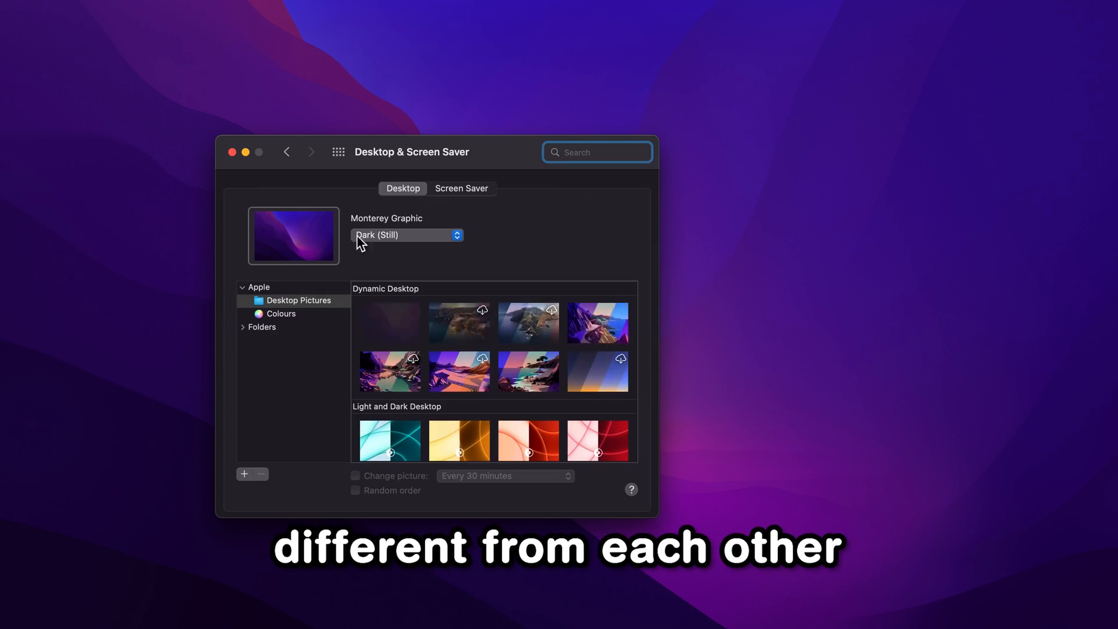
{"action": "left_click", "coordinate": [459, 323]}
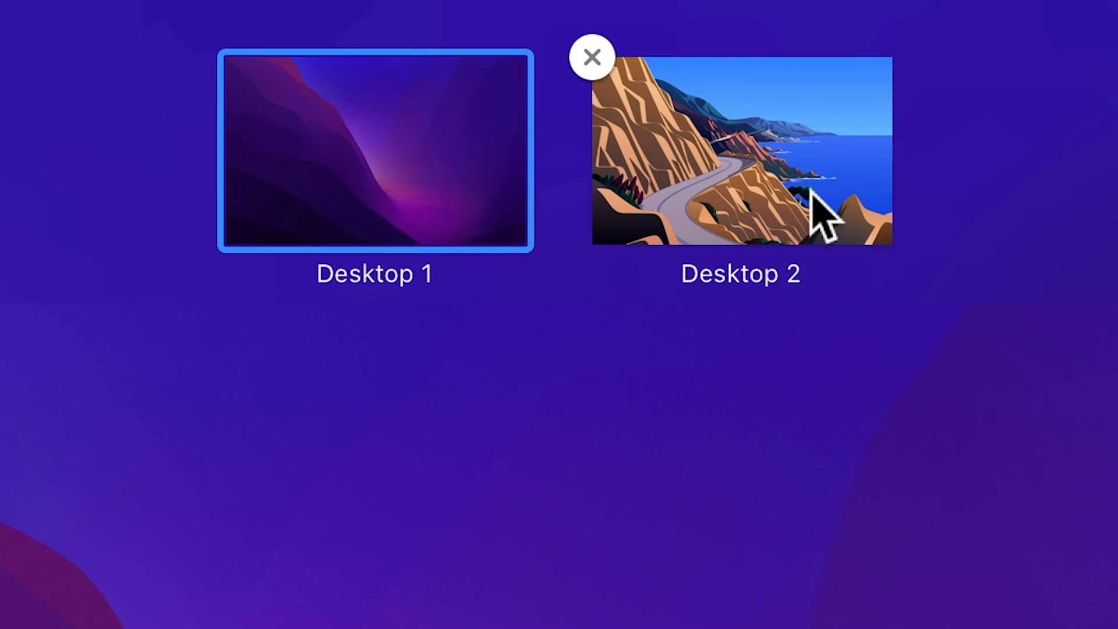
{"action": "mouse_move", "coordinate": [494, 295]}
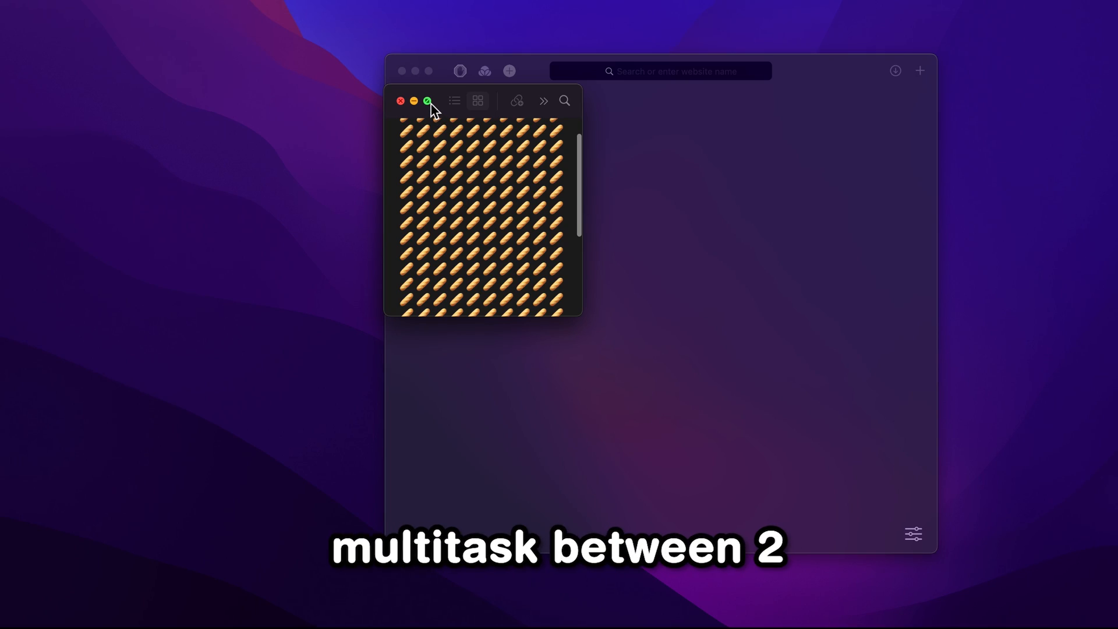
{"action": "mouse_move", "coordinate": [428, 100]}
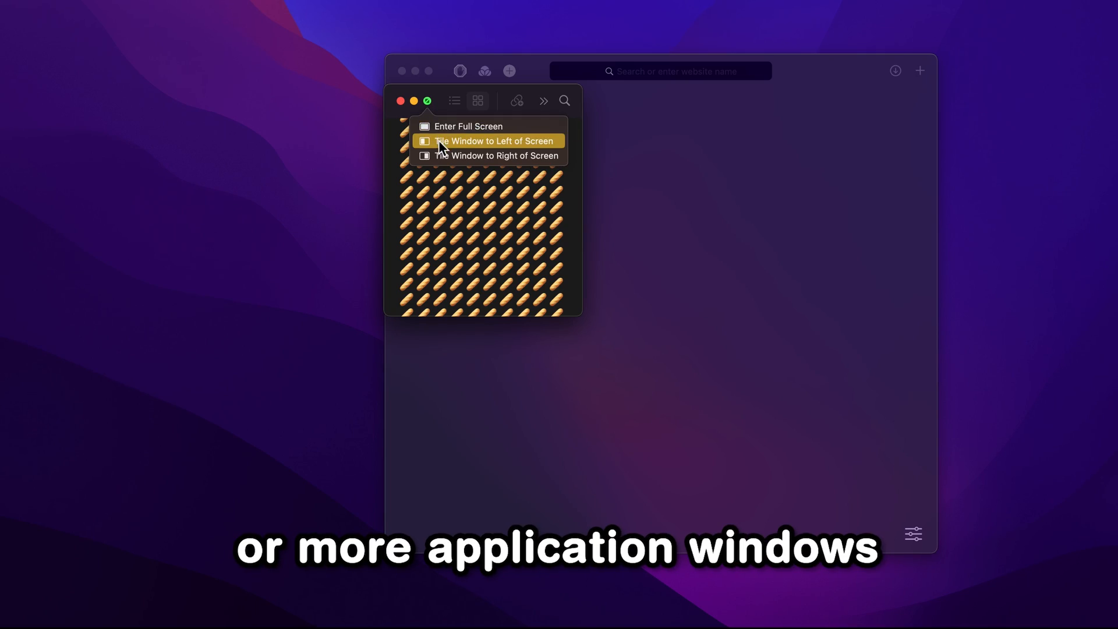
Step: Tile the Notes window to the left half of the screen beside the browser
{"action": "left_click", "coordinate": [494, 155]}
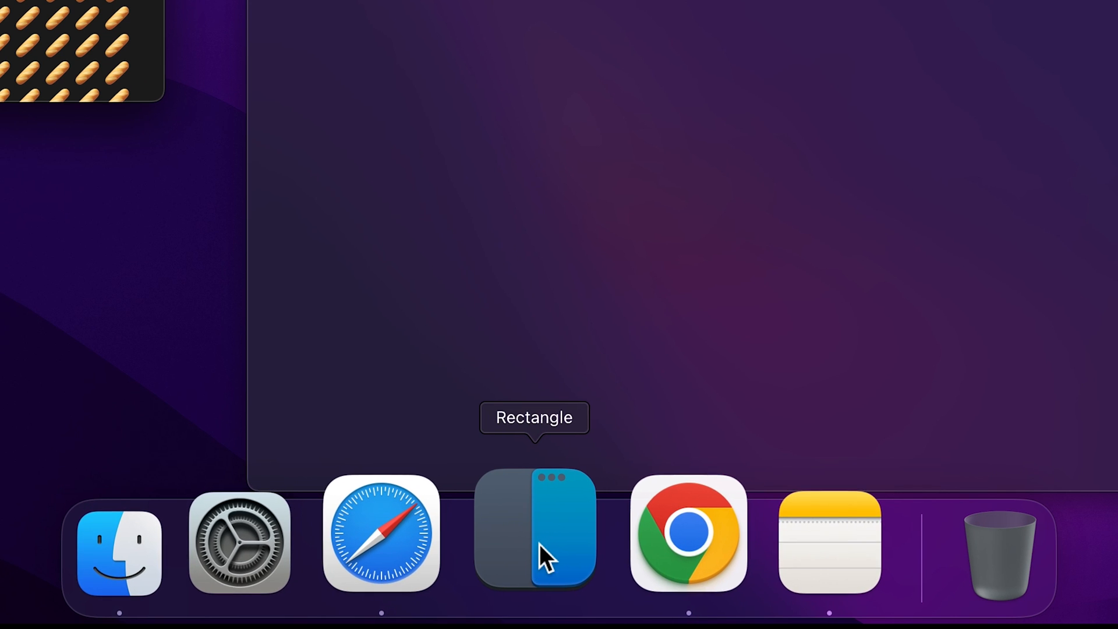
{"action": "mouse_move", "coordinate": [542, 542]}
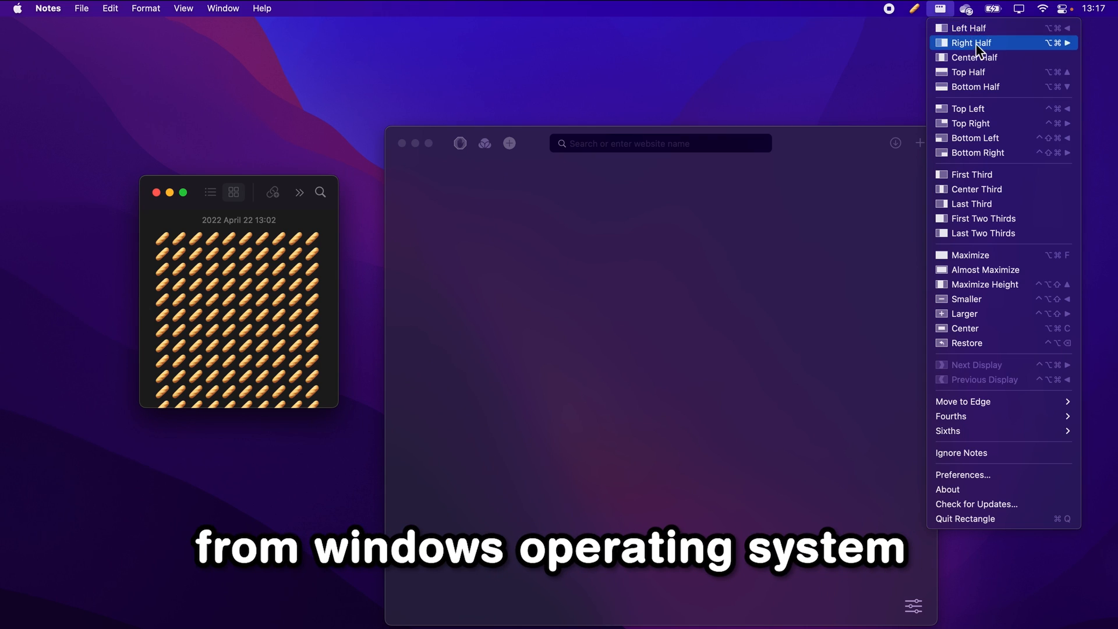
{"action": "mouse_move", "coordinate": [984, 269]}
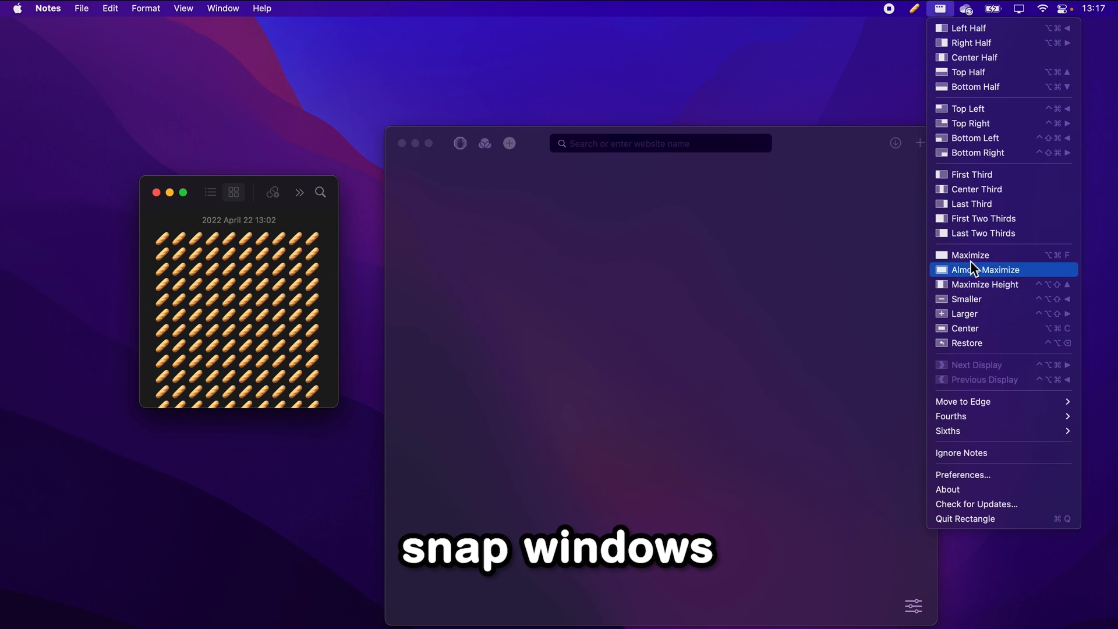
{"action": "mouse_move", "coordinate": [967, 28]}
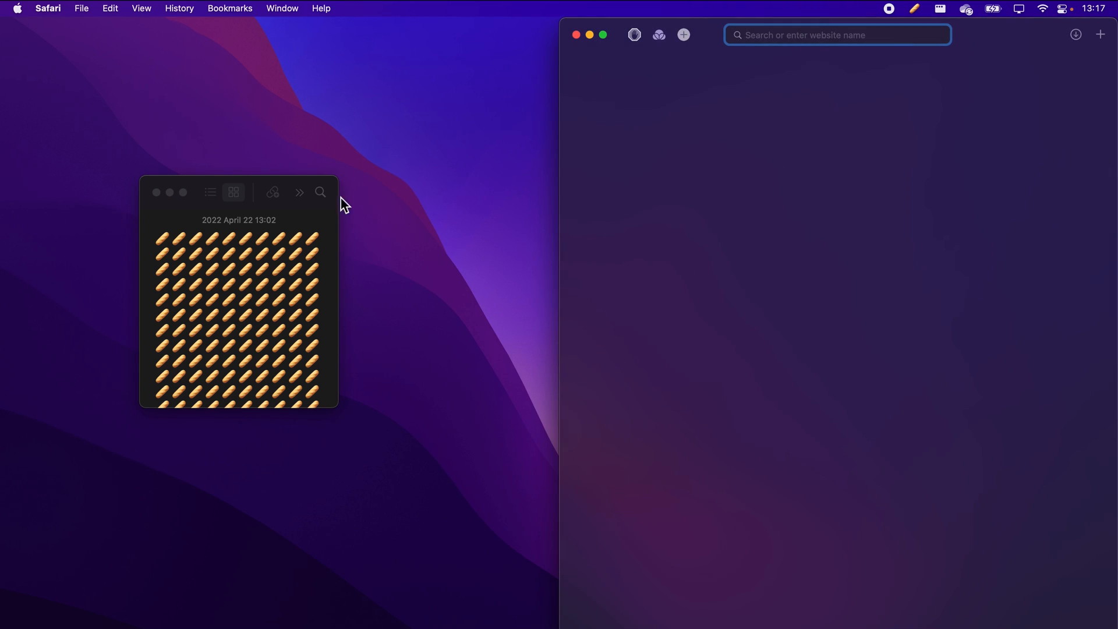
Step: Snap the Safari window to the right half using Rectangle's Right Half option
{"action": "left_click", "coordinate": [238, 192]}
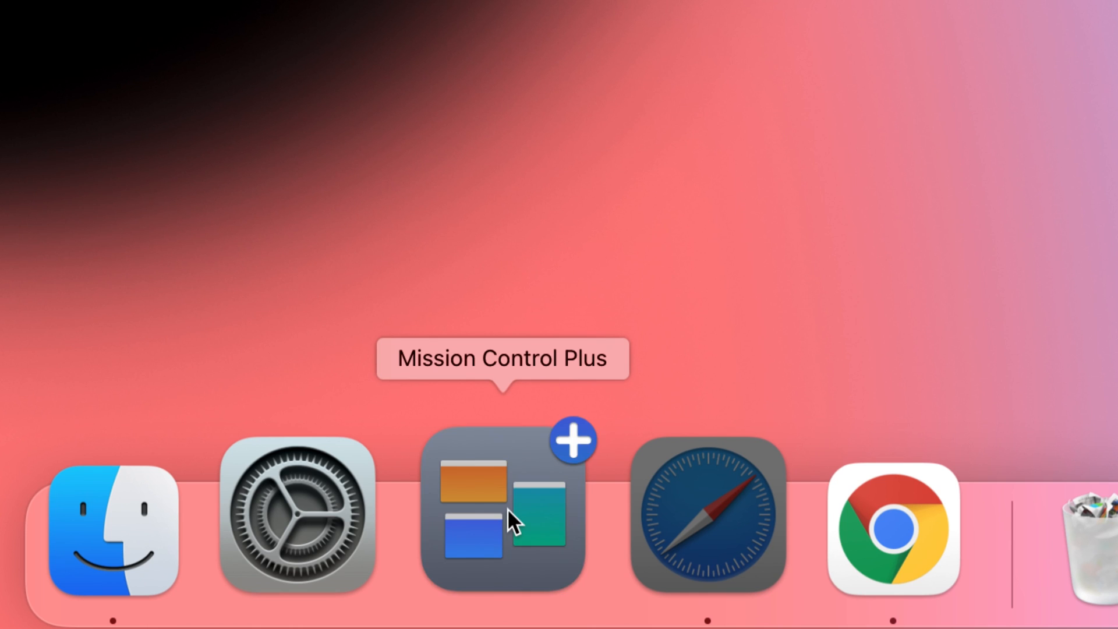
Step: Start Mission Control Plus and close the middle browser window from the overview
{"action": "left_click", "coordinate": [707, 516]}
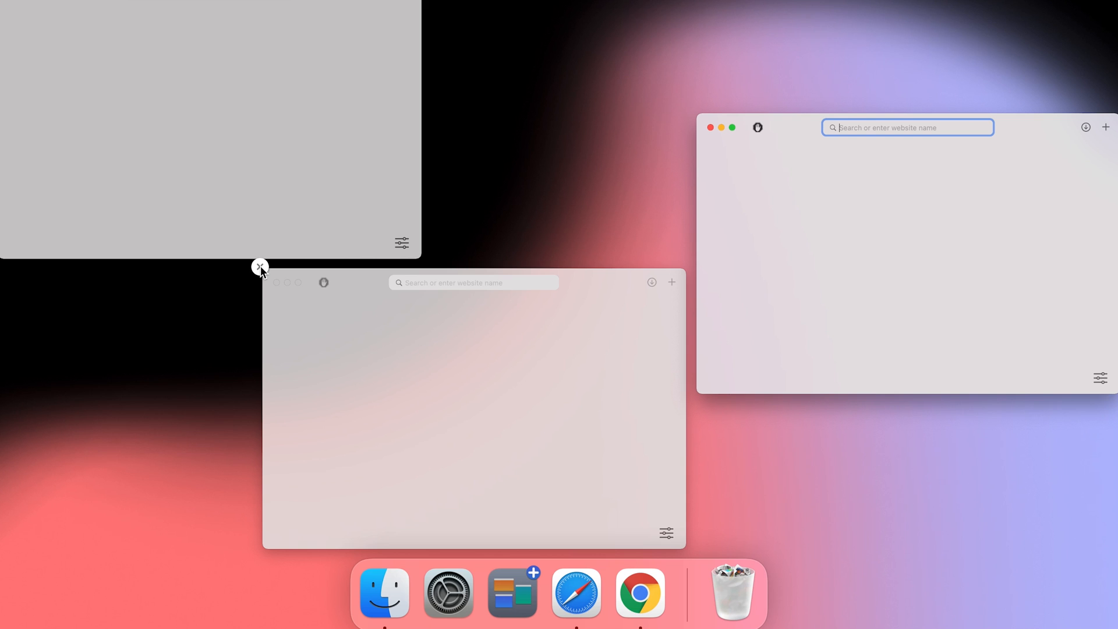
{"action": "left_click", "coordinate": [260, 265]}
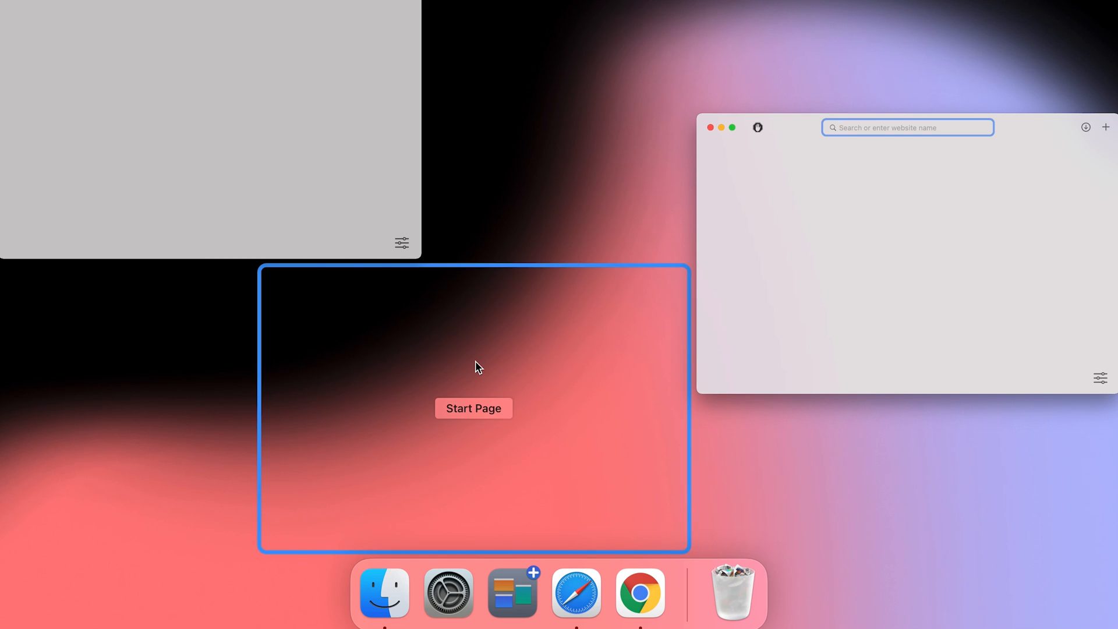
{"action": "left_click", "coordinate": [447, 592]}
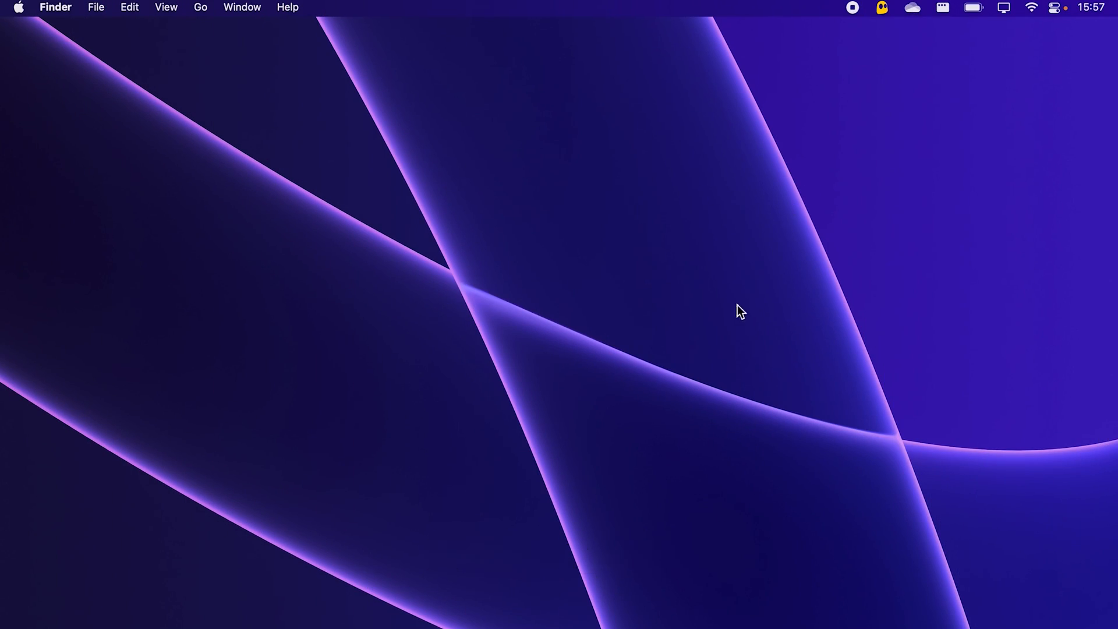
{"action": "mouse_move", "coordinate": [737, 319]}
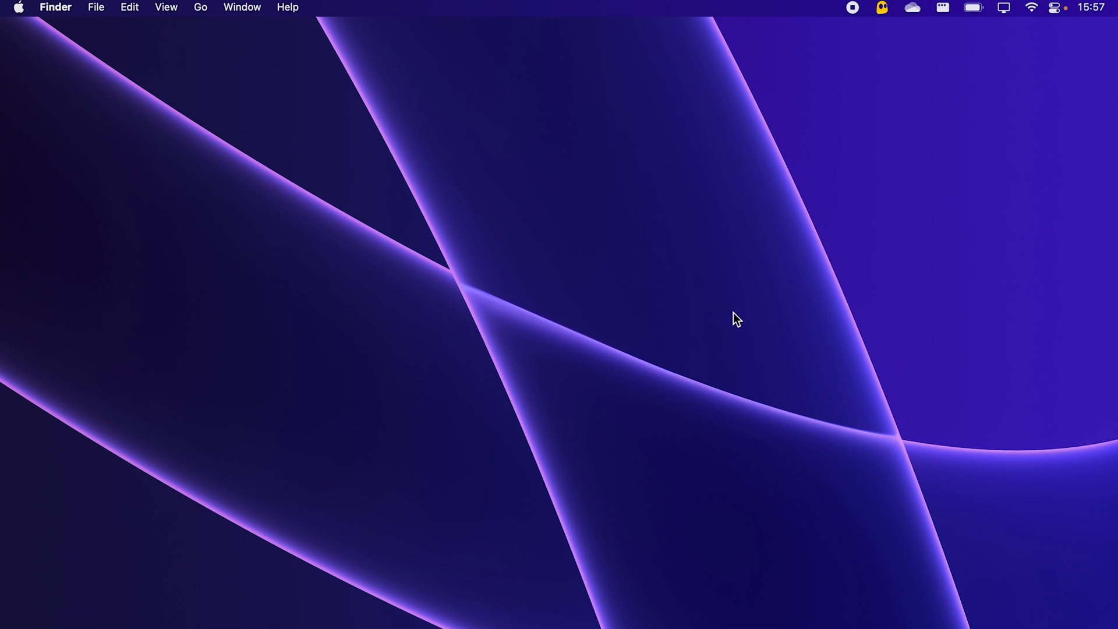